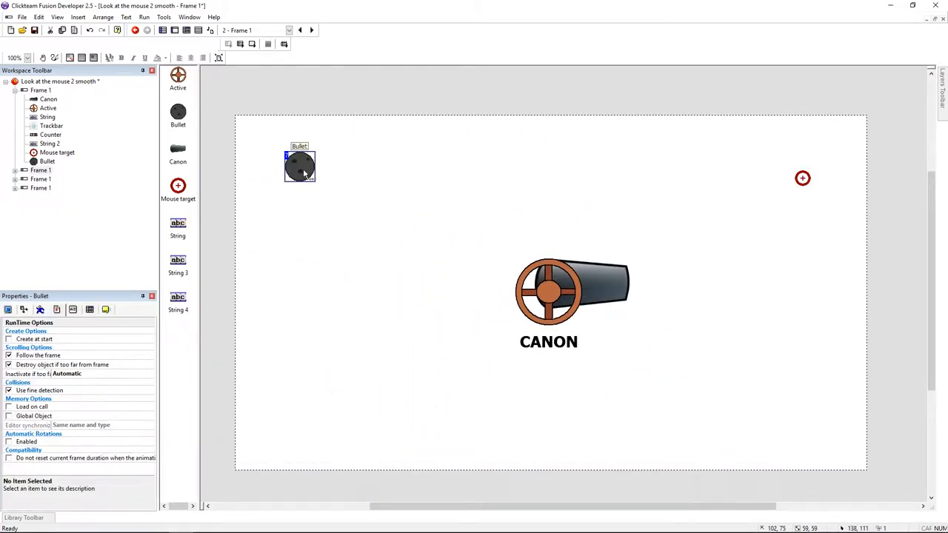
Position the mouse target at XMouse, YMouse on the Always event.
left_click(801, 177)
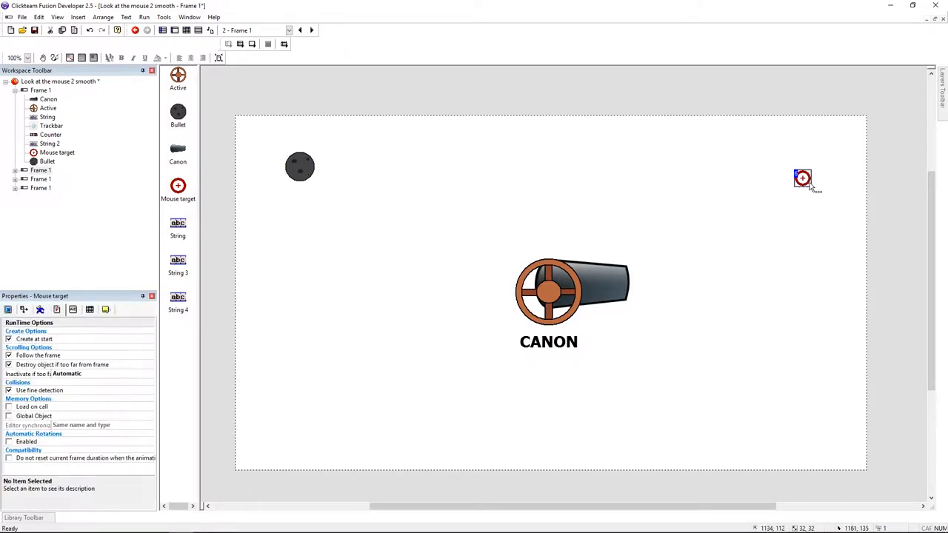
mouse_move(474, 198)
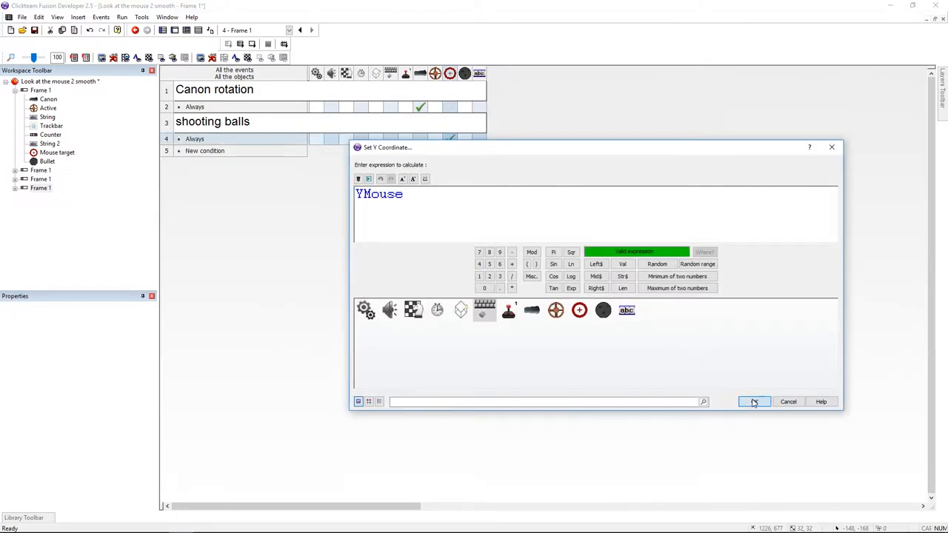
left_click(753, 401)
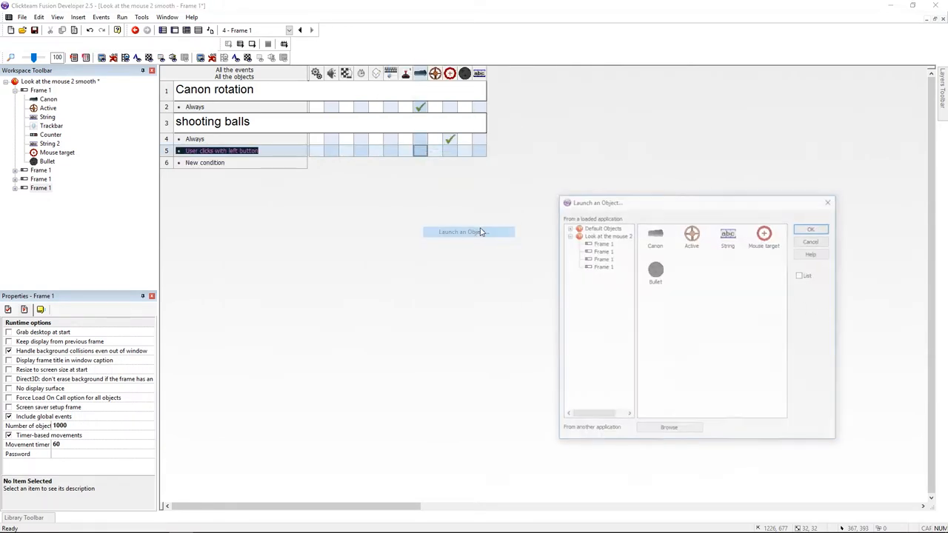
Launch a Bullet from the cannon toward the mouse on left-click, drawn behind the cannon.
double_click(654, 274)
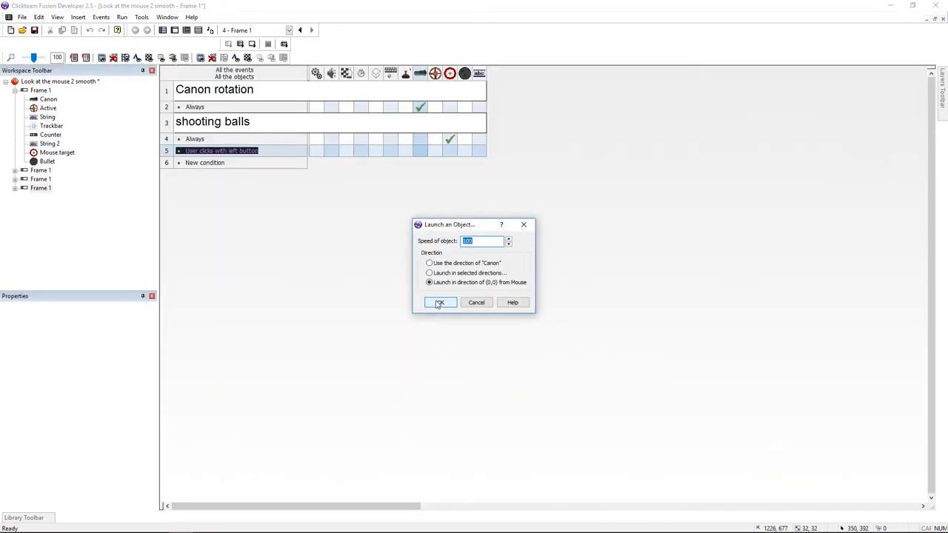
left_click(440, 302)
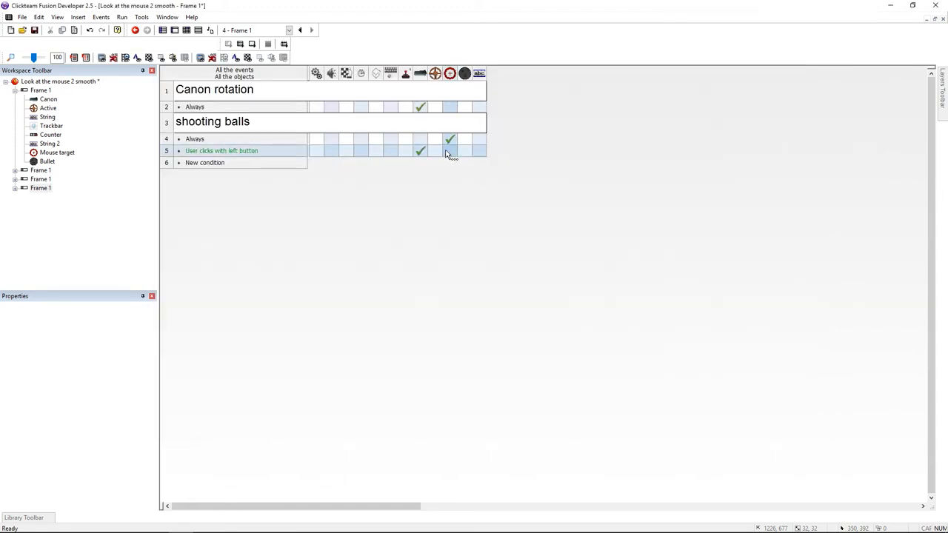
right_click(449, 151)
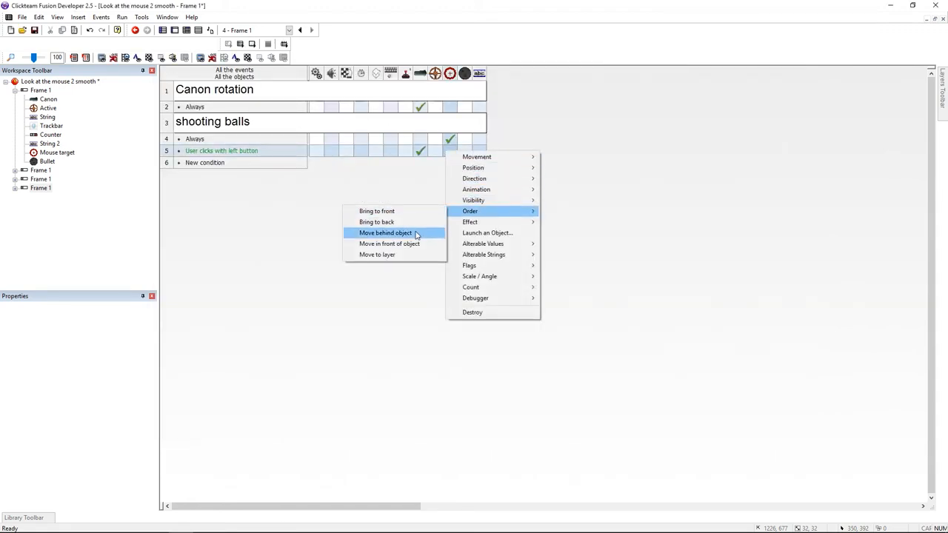
left_click(134, 30)
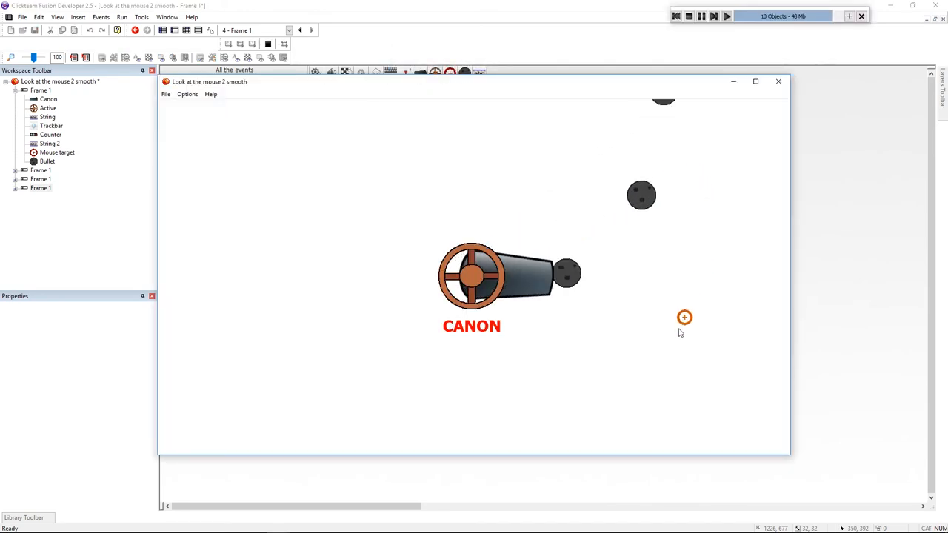